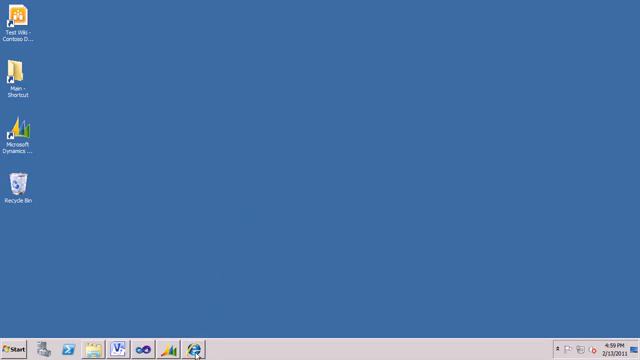
# Open the actions menu for the BIDemo_SysUserLog report in the AOT SSRS Reports node.
pyautogui.click(202, 349)
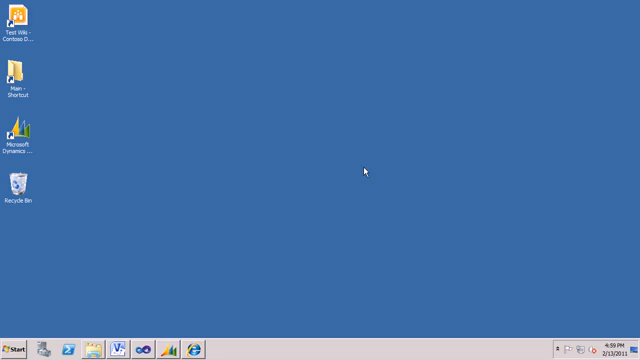
pyautogui.moveTo(182, 332)
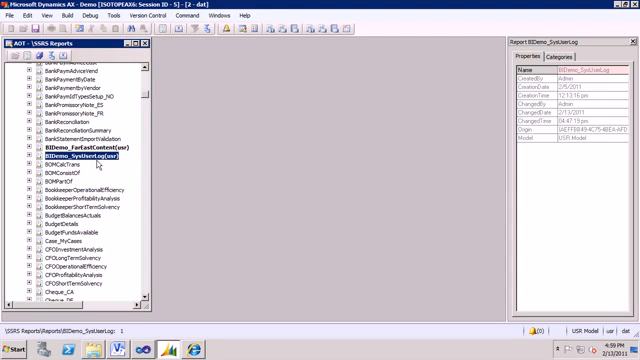
pyautogui.rightClick(78, 158)
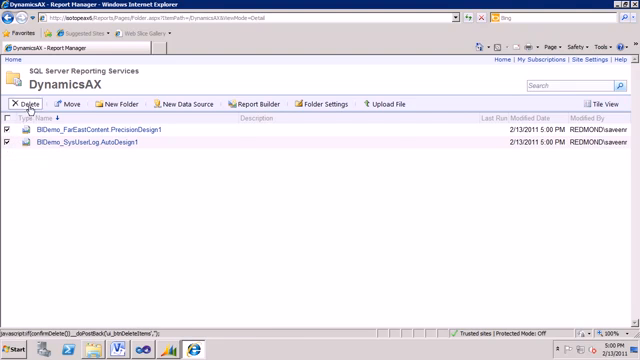
# Delete the selected BIDemo reports and open BIDemo_SysUserLog's actions in Solution Explorer.
pyautogui.click(24, 104)
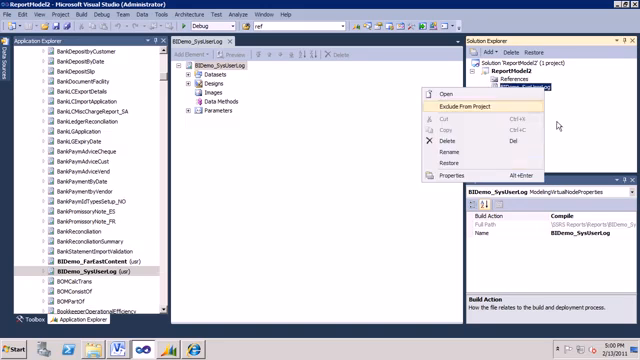
pyautogui.rightClick(530, 64)
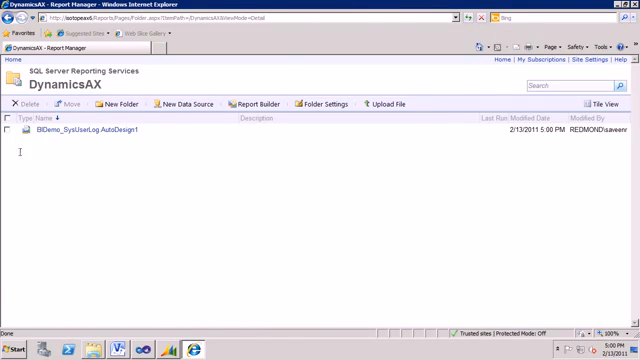
# Select BIDemo_SysUserLog AutoDesign1 and confirm its deletion.
pyautogui.click(30, 104)
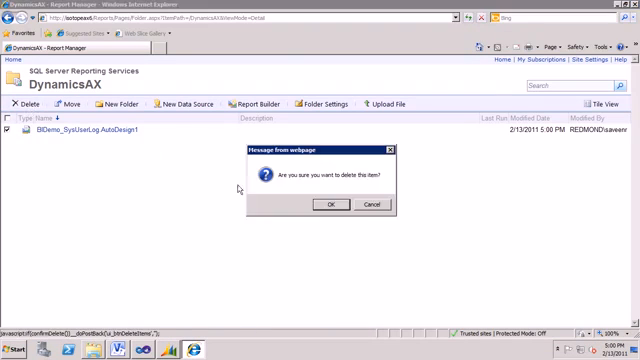
pyautogui.click(326, 204)
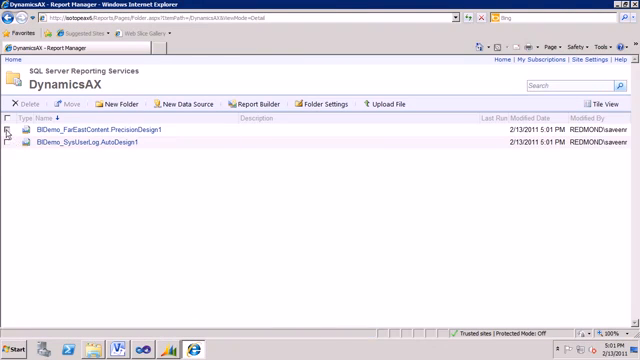
# Select all reports in the DynamicsAX folder and confirm deleting them.
pyautogui.click(20, 105)
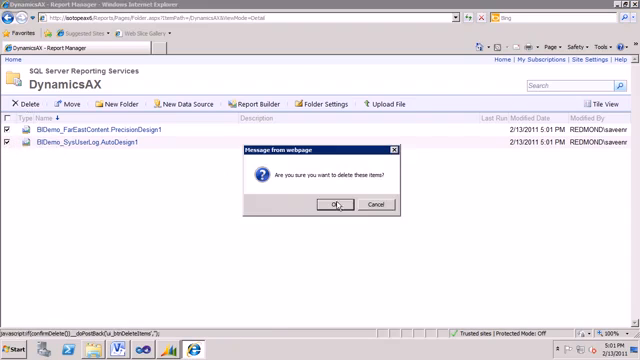
pyautogui.click(332, 204)
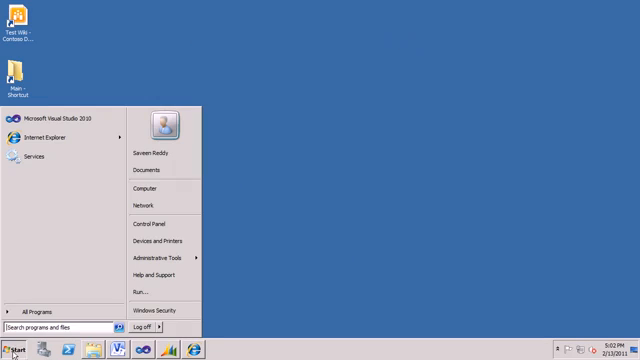
# Find the Microsoft Dynamics AX 2012 Management Shell under Start menu Administrative Tools.
pyautogui.write('power')
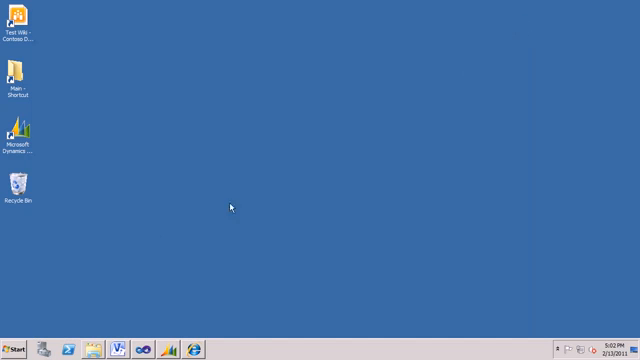
pyautogui.click(13, 351)
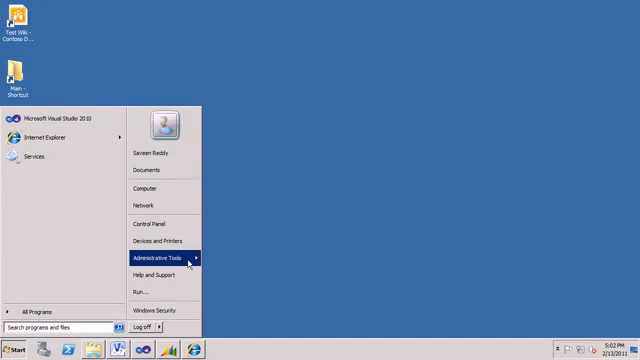
pyautogui.click(162, 261)
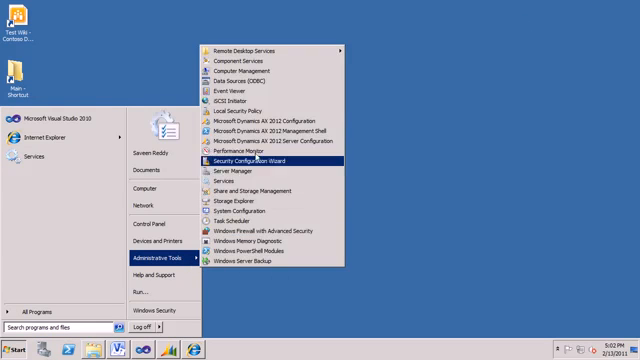
pyautogui.moveTo(258, 248)
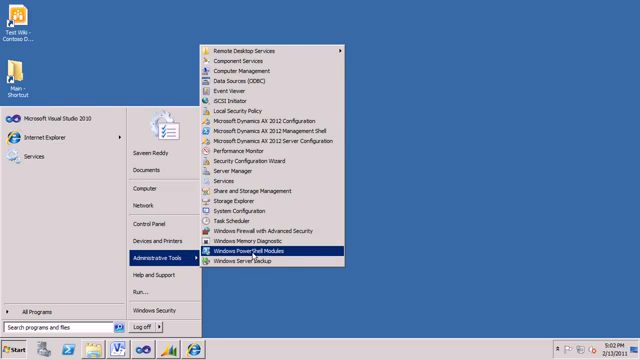
pyautogui.moveTo(270, 131)
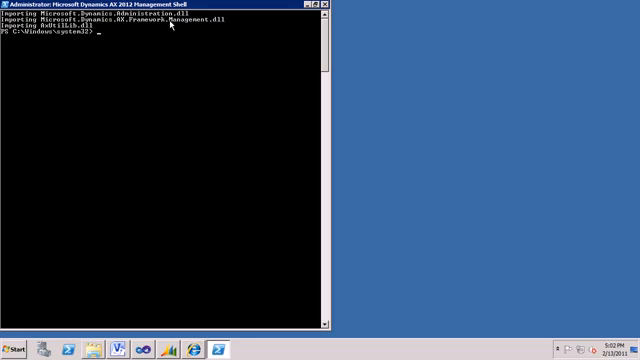
pyautogui.moveTo(184, 78)
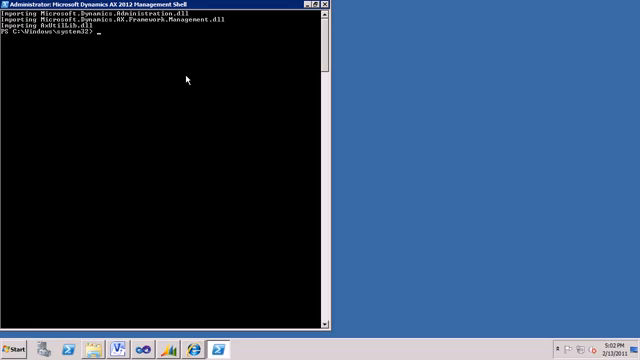
# Run Get-Command -Module Microsoft.Dyn* to list the AX cmdlets.
pyautogui.write('get')
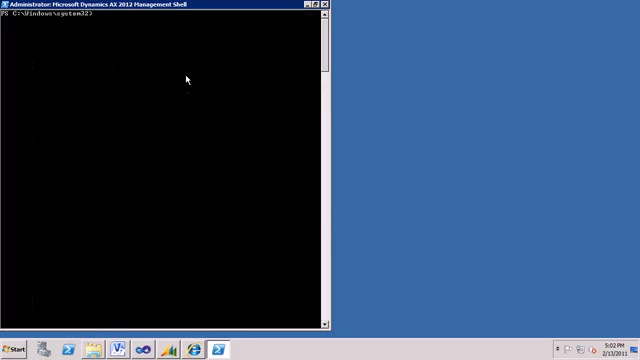
pyautogui.write('get-co')
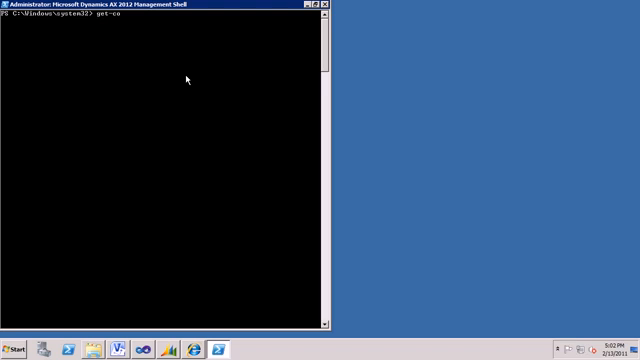
pyautogui.write('Get-Command -Module')
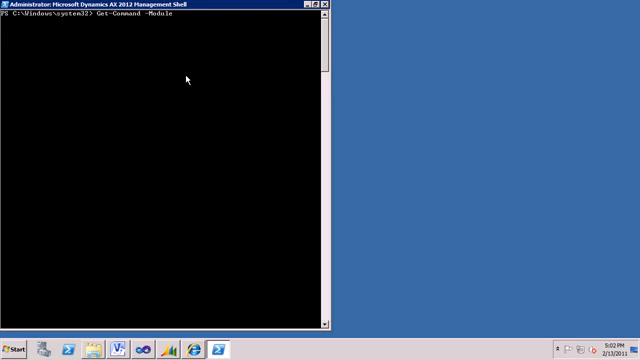
pyautogui.write('Micros')
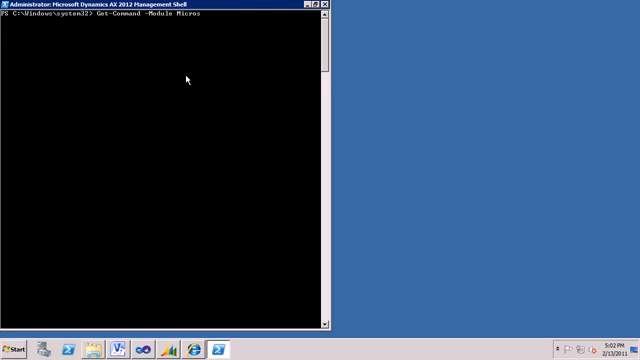
pyautogui.write('oft.Dyn*')
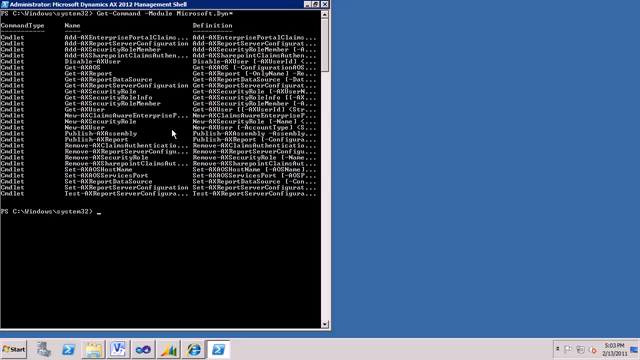
# Run Get-AXReport -ReportName * and scroll through the listed report details.
pyautogui.write('get-')
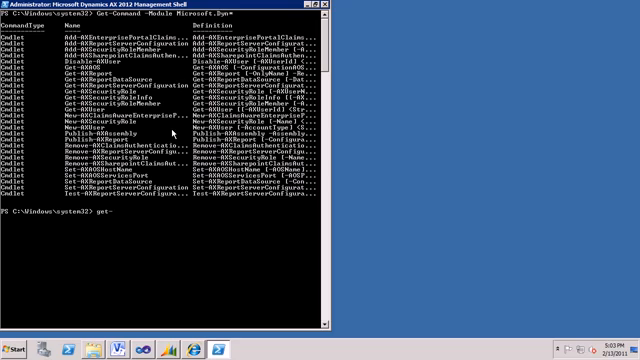
pyautogui.write('A')
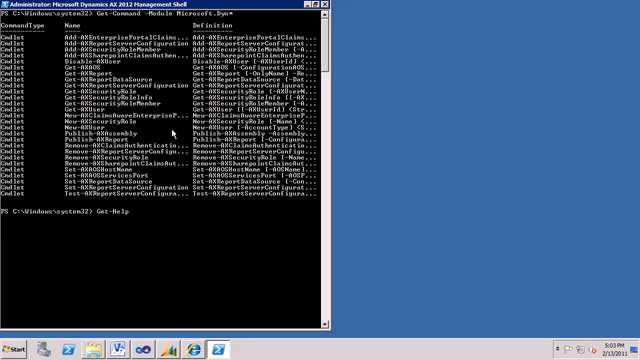
pyautogui.write('get-axreport')
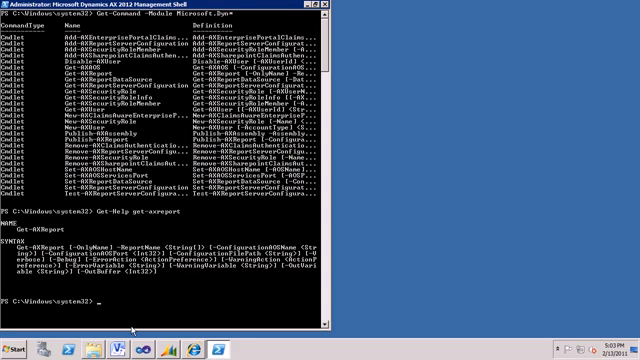
pyautogui.write('cl')
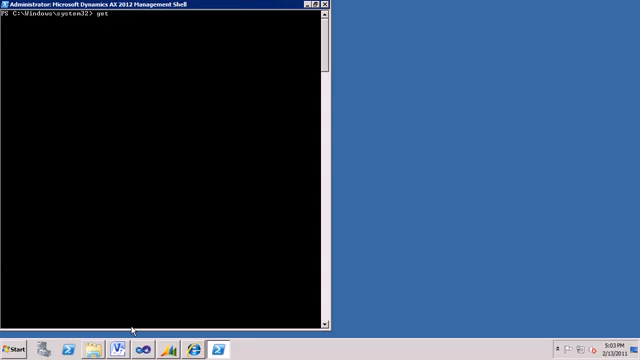
pyautogui.write('-AXReport')
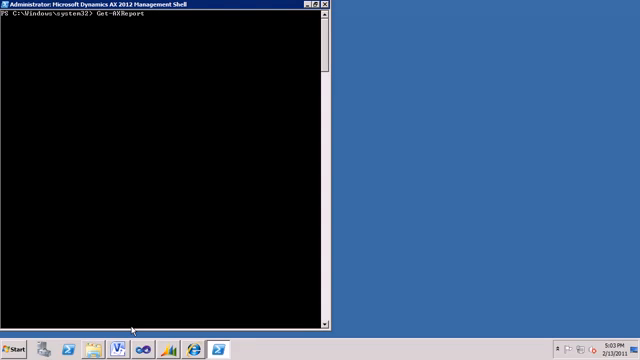
pyautogui.write('-ReportName *')
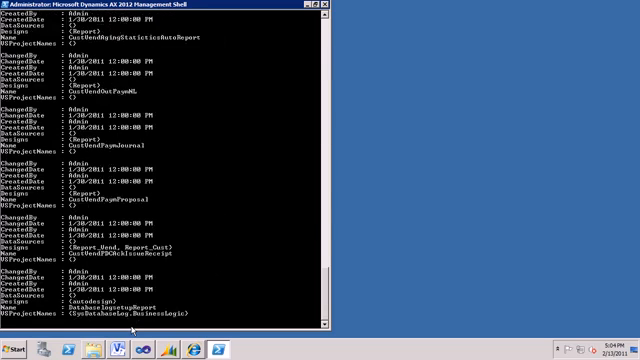
pyautogui.scroll(-3)
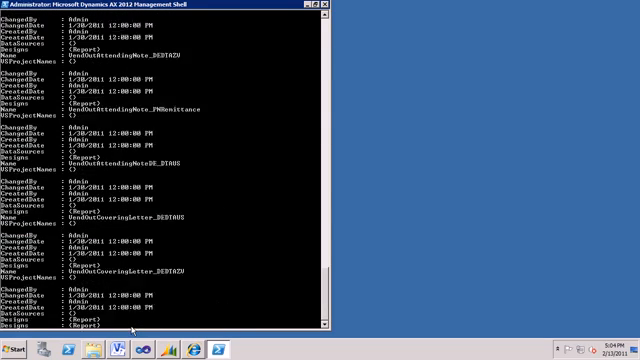
pyautogui.scroll(-3)
pyautogui.write('Get-AXReport -ReportName *')
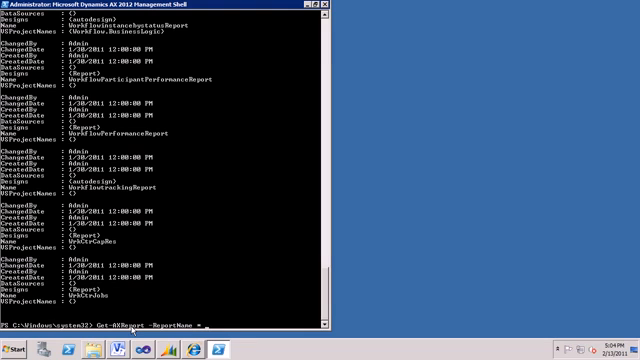
# Drop the Out-GridView pipe and assign Get-AXReport -ReportName * to $reports.
pyautogui.write(': out-grid')
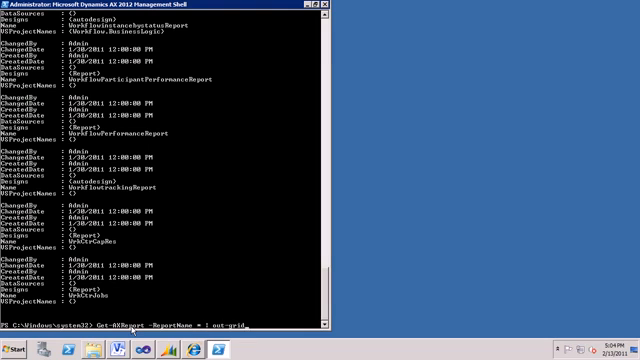
pyautogui.write('view')
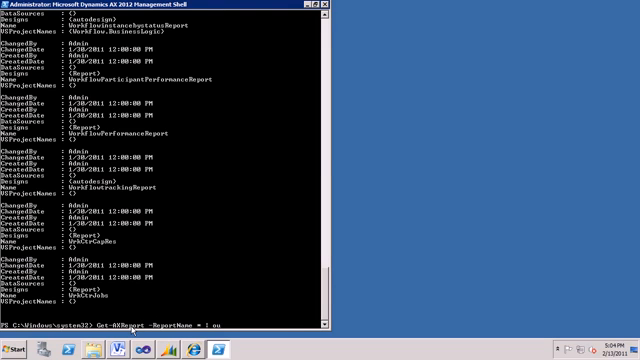
pyautogui.press('BackSpace')
pyautogui.write('$reports = ')
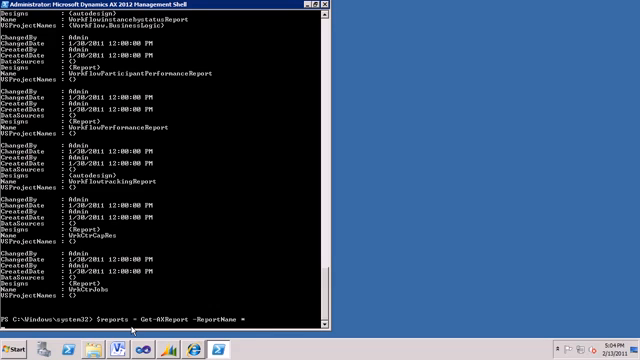
pyautogui.press('Enter')
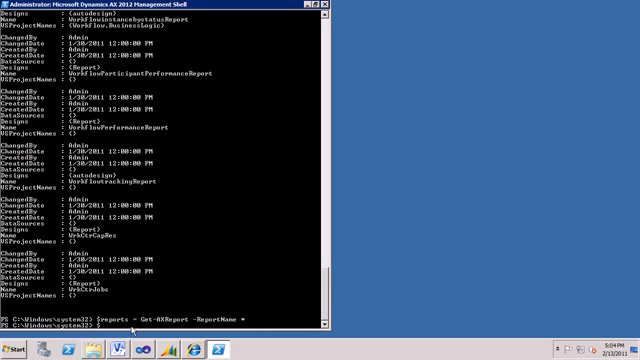
pyautogui.write('$reports | Out-GridView')
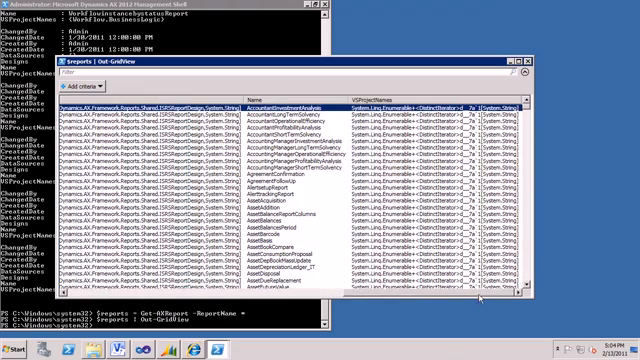
# Scroll the Out-GridView window down to the BIDemo report entries.
pyautogui.scroll(-3)
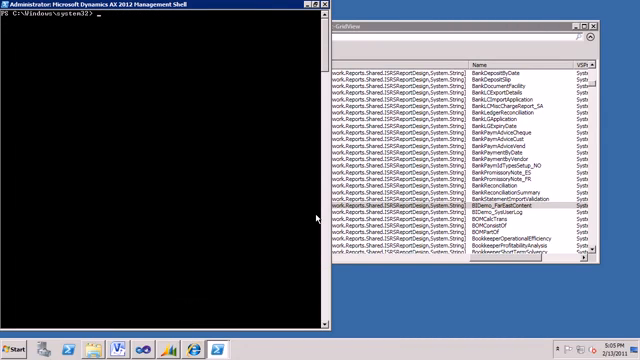
# Type an unfinished Publish-AXReport -ReportName BIDemo command.
pyautogui.write('publish-a')
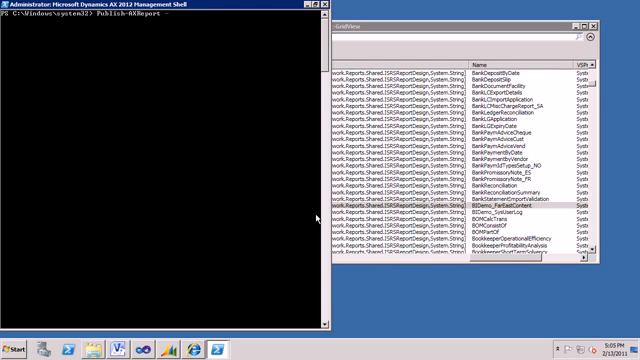
pyautogui.write('-ReportName')
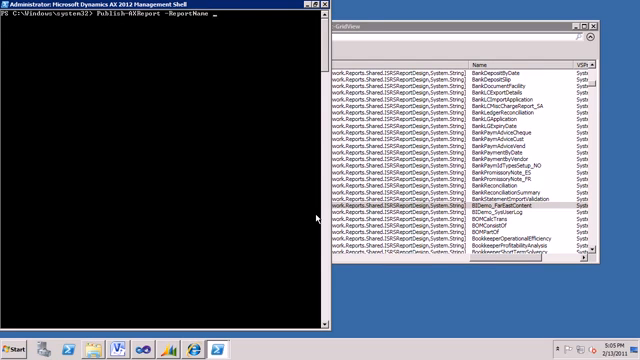
pyautogui.write('BIDemo')
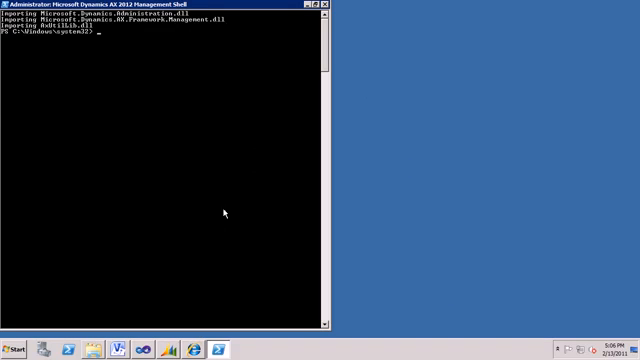
pyautogui.moveTo(226, 198)
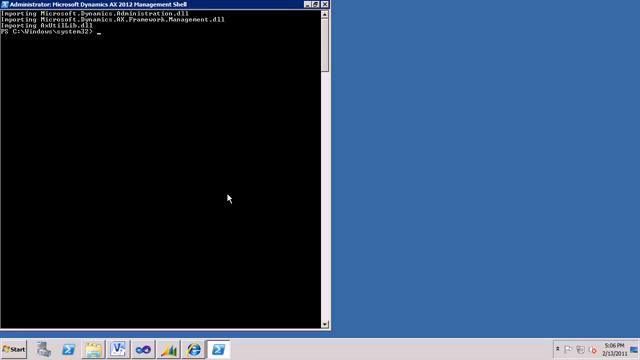
# Deploy the reports with Publish-AXReport -ReportName Bidemo* until 'Deployment completed' appears.
pyautogui.write('publi')
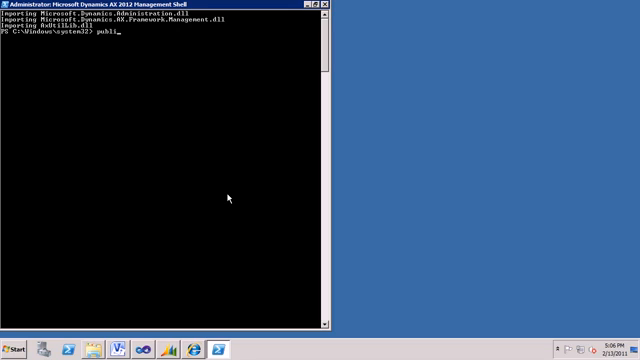
pyautogui.write('Publish-AXAssembly')
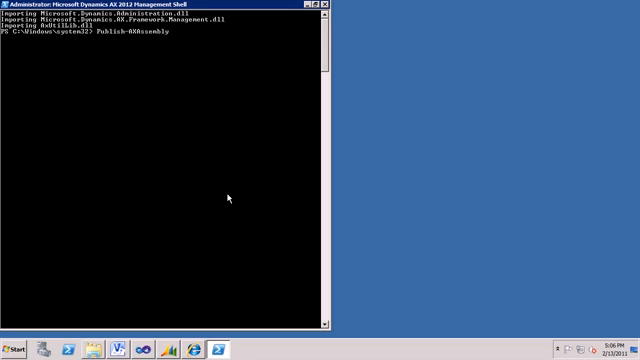
pyautogui.write('Publish-AXReport -ReportName')
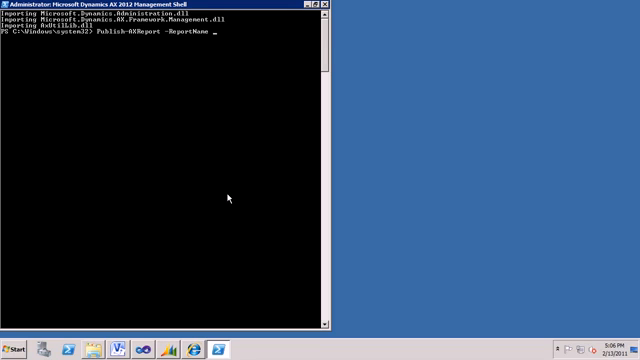
pyautogui.write('Bidemo*')
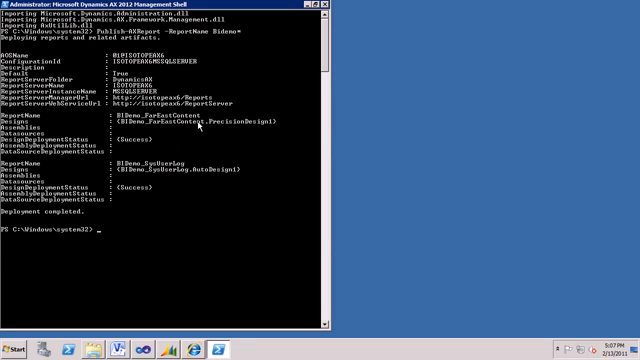
pyautogui.moveTo(186, 304)
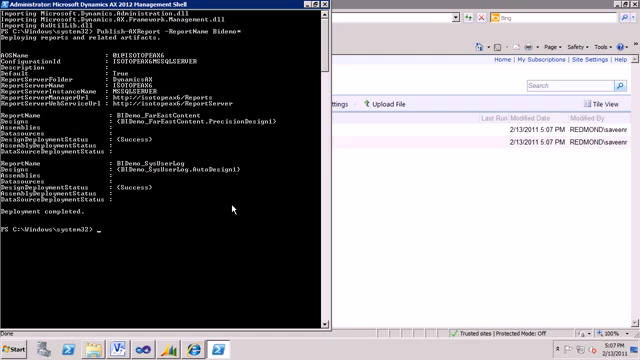
# Verify Report Manager's DynamicsAX folder shows both BIDemo reports modified 2/13/2011 5:07 PM.
pyautogui.write('Publish-AXReport -ReportName Bidemo')
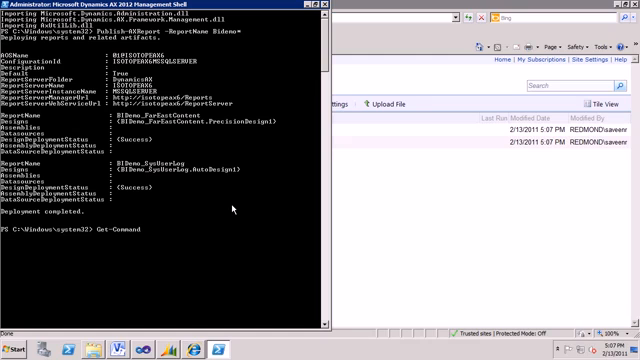
# Run Get-Command -Module Microsoft.Dyn*, then begin typing Test-AXReportServerConfiguration.
pyautogui.write('-Module Dy')
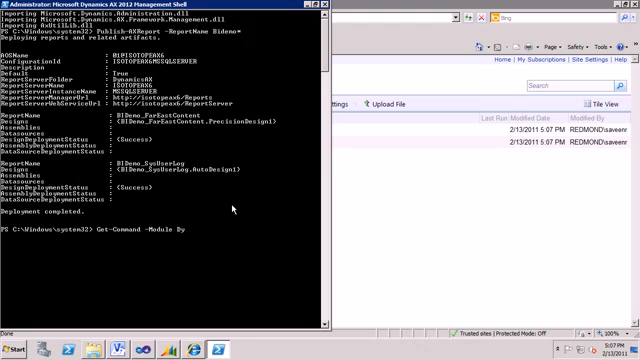
pyautogui.write('Microsoft.Dyn*')
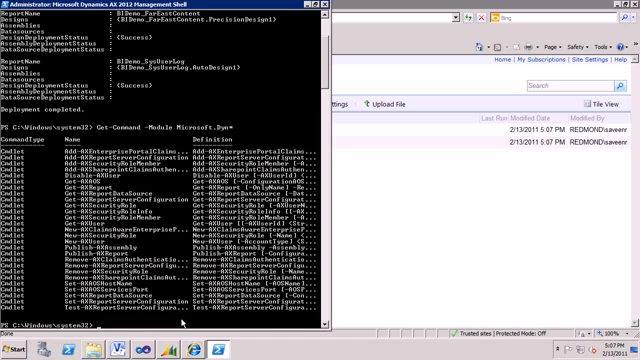
pyautogui.moveTo(178, 323)
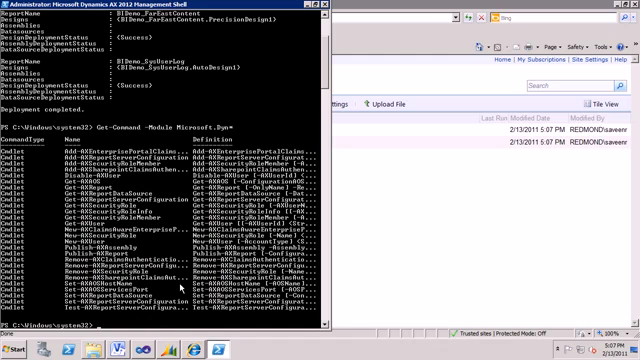
pyautogui.write('Test')
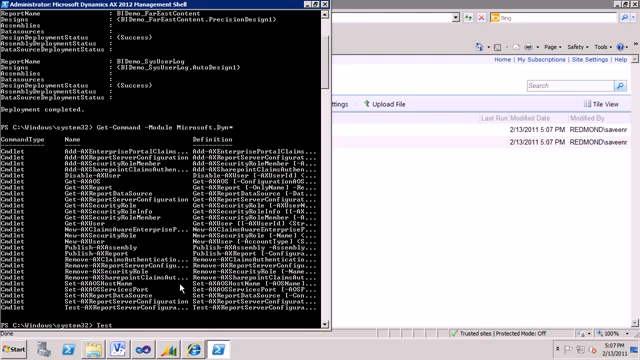
pyautogui.write('-R')
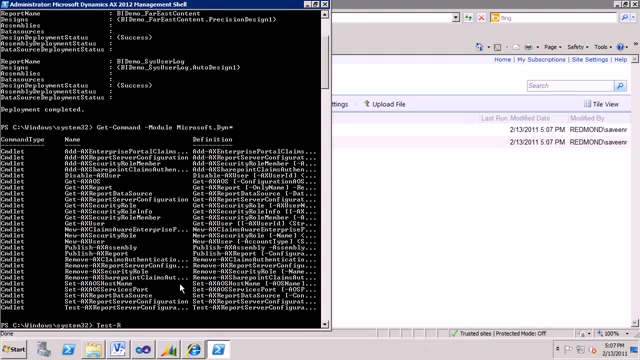